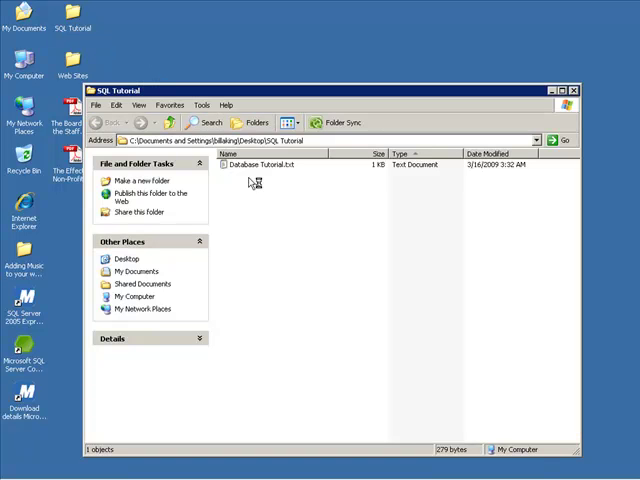
Step: Select Database Tutorial.txt in the SQL Tutorial folder and bring up a blank Notepad window
click(260, 164)
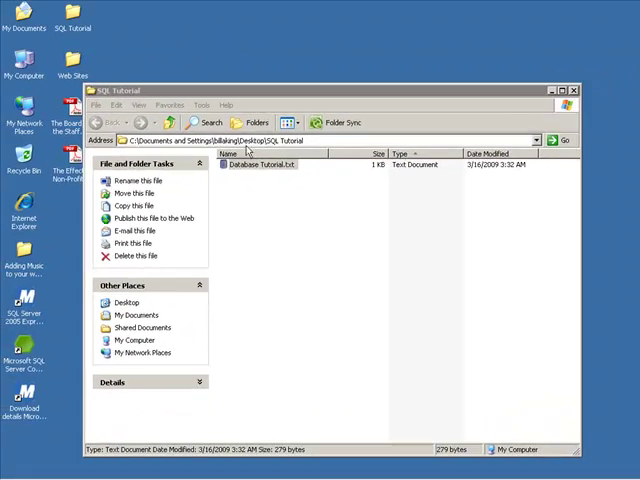
click(574, 90)
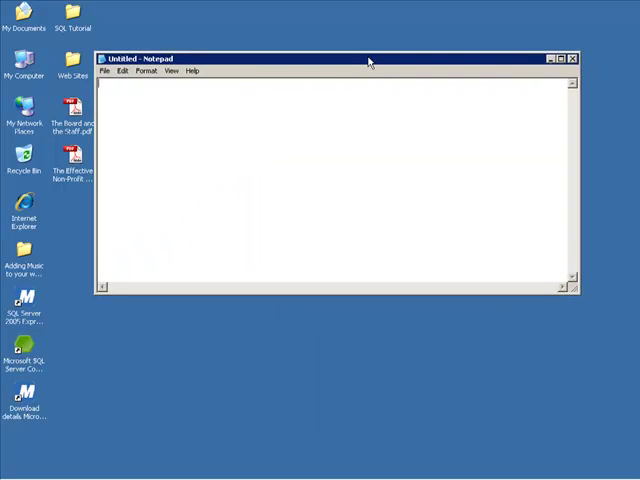
mouse_move(374, 188)
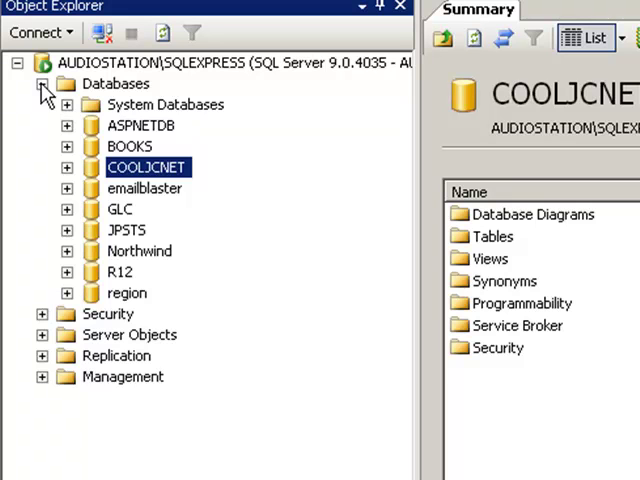
Step: Write and execute CREATE DATABASE [SAMPLE] in a new query against the SQL Express server
click(116, 84)
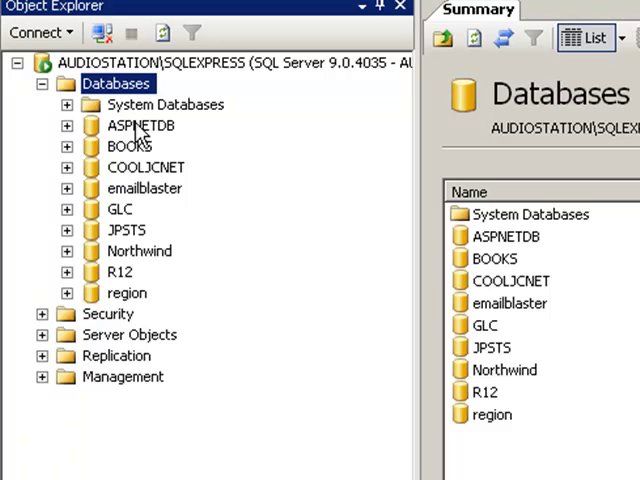
mouse_move(258, 138)
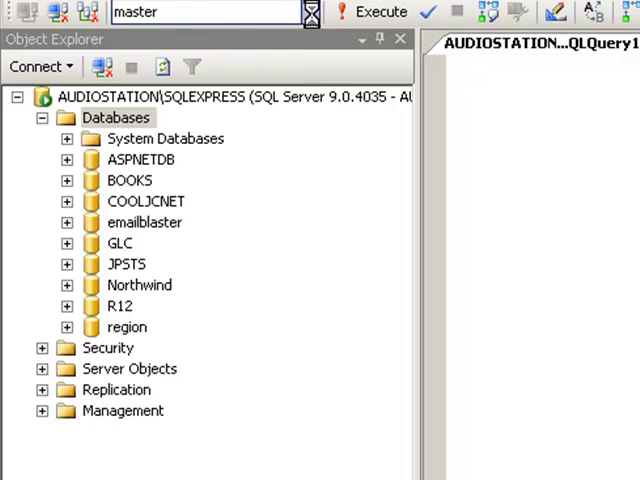
click(310, 12)
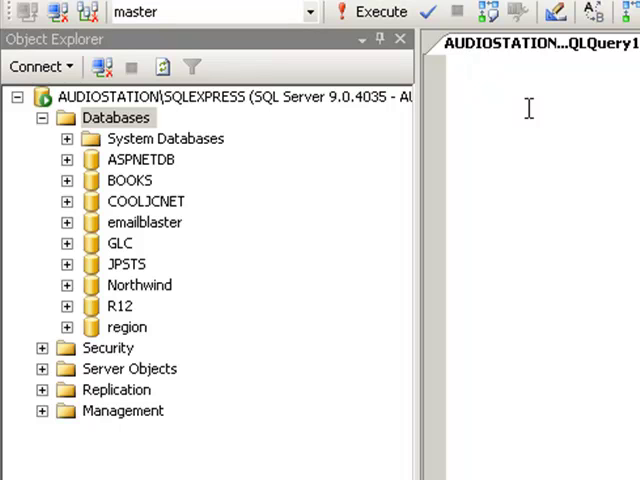
text(CREATE DATA)
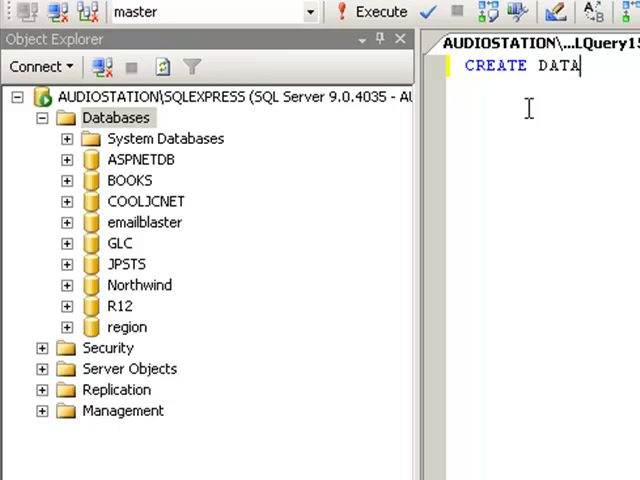
text(BASE [SAMPLE)
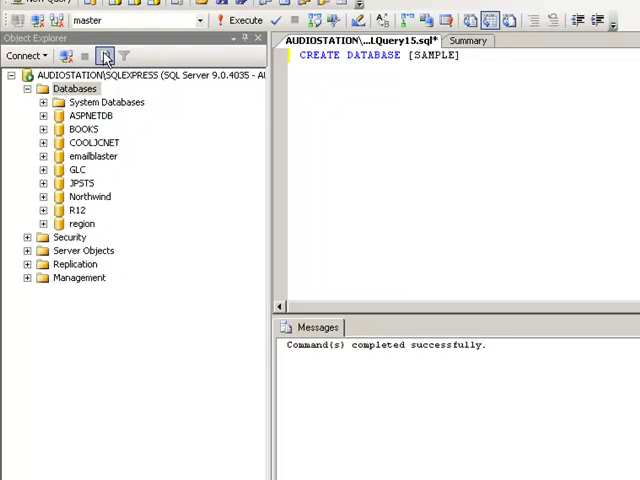
Step: Refresh the database list so SAMPLE appears, then expand SAMPLE and its Tables folder
click(104, 56)
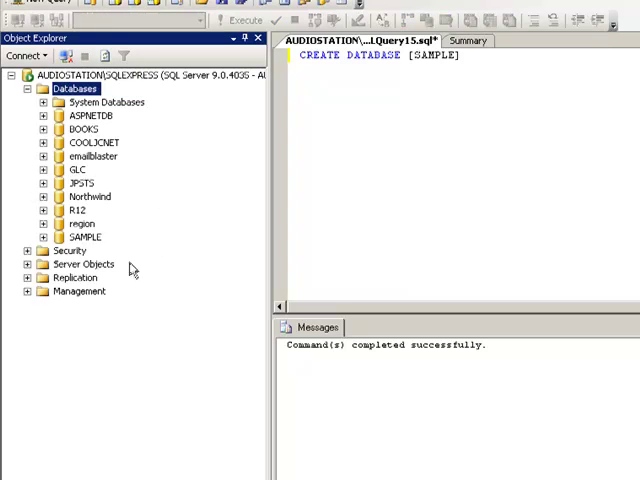
click(84, 236)
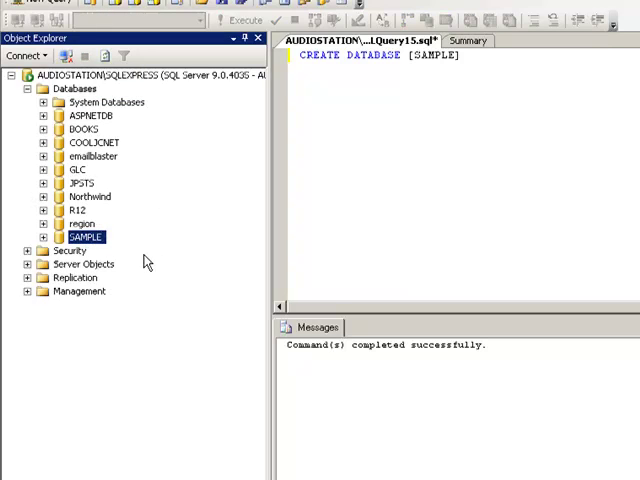
click(48, 300)
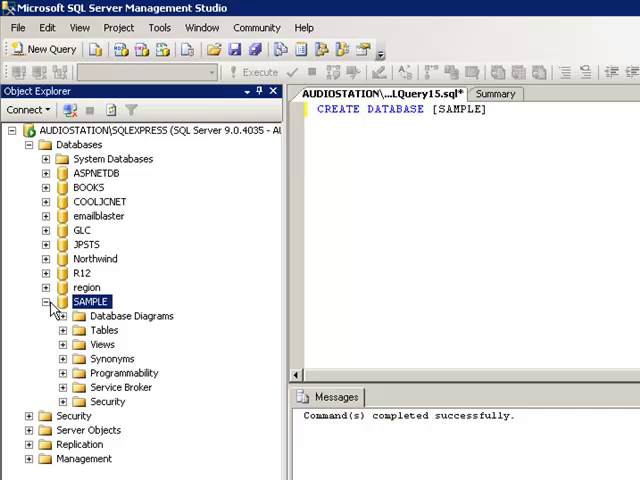
click(64, 332)
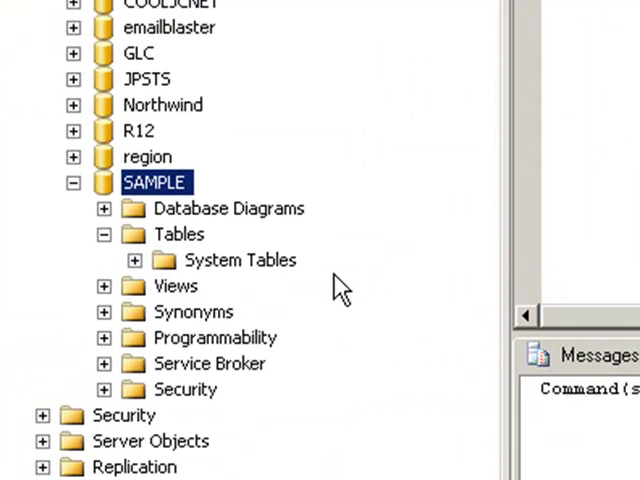
mouse_move(180, 228)
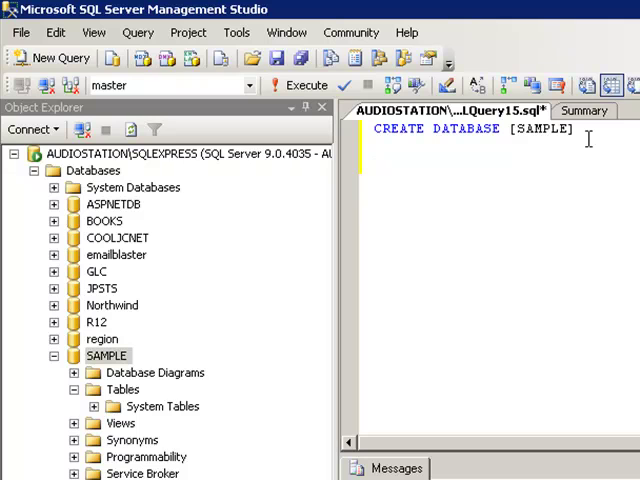
Step: Start CREATE TABLE [SAMPLETABLE] with an opening parenthesis on a new line below CREATE DATABASE
key(Return)
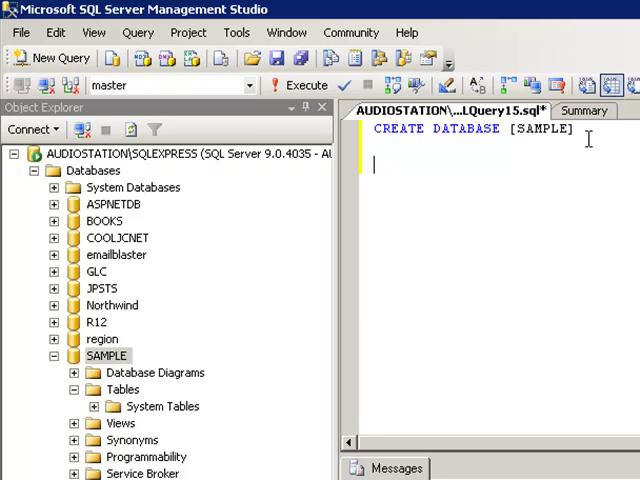
text(CREA)
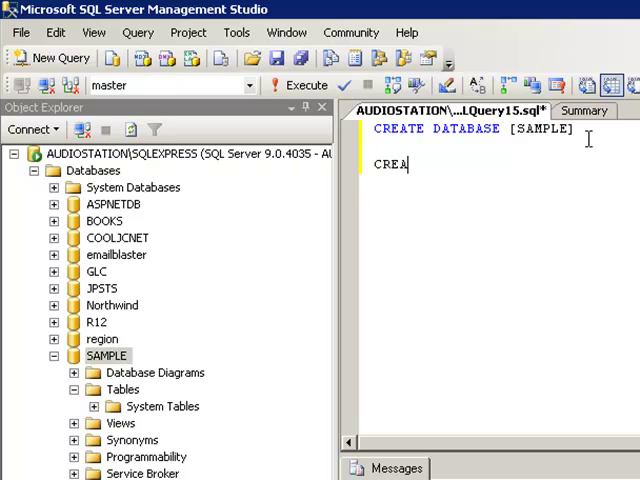
text(TE)
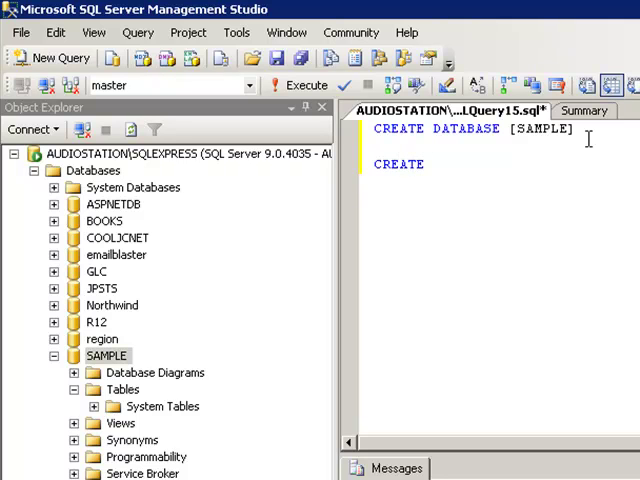
text(TABLE [)
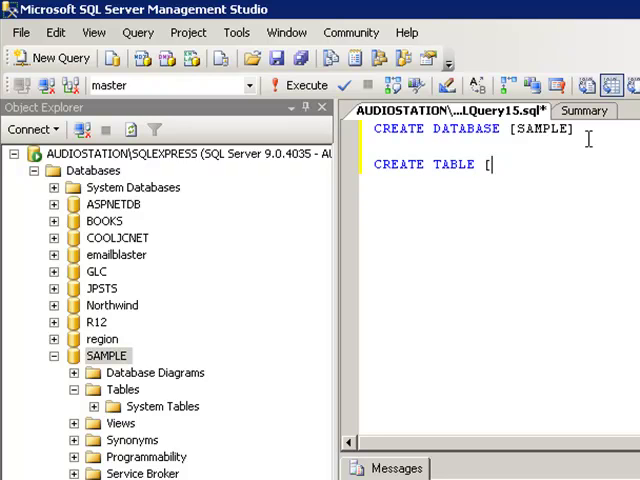
text(SAMPLETA)
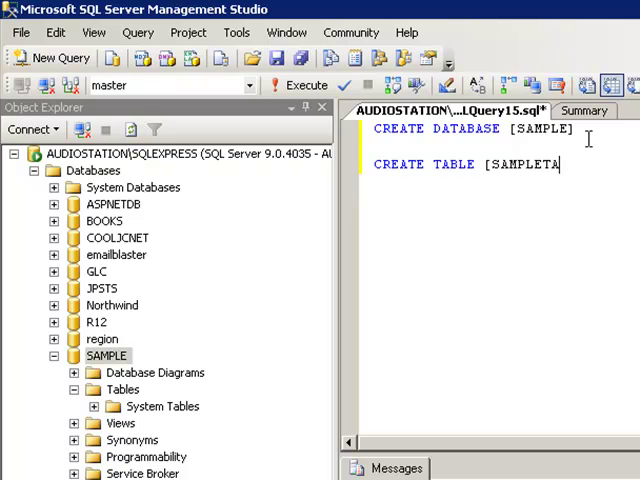
text(BLE])
text(()
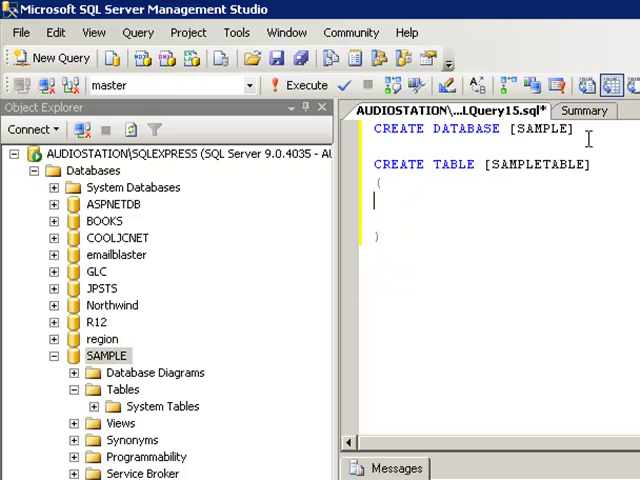
Step: Write the first column as [id] [int] IDENTITY(1,1) NOT NULL, ending with a comma
text([I)
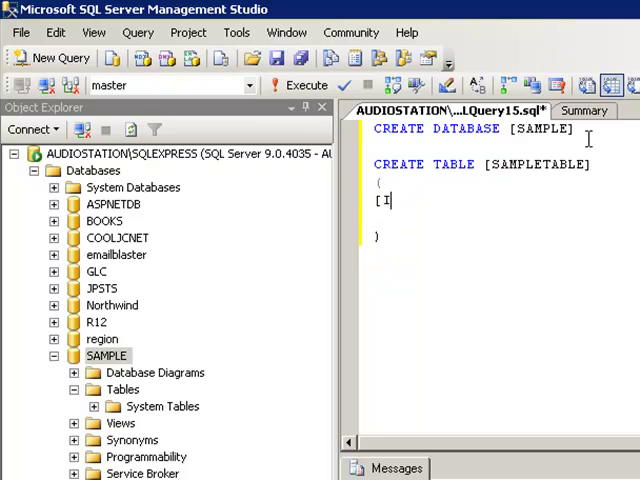
text(d])
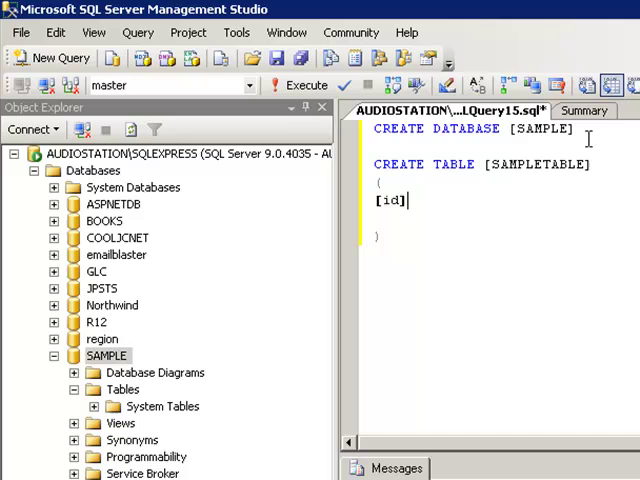
text([)
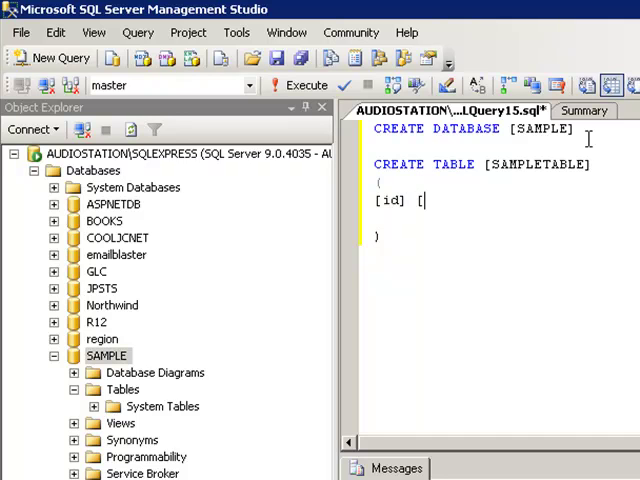
text(int)
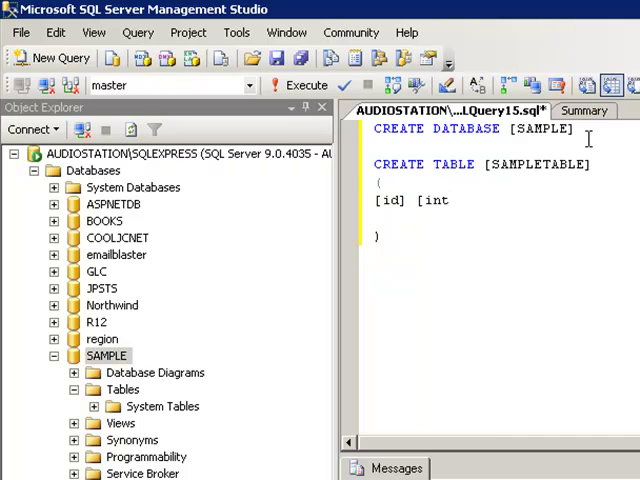
text(])
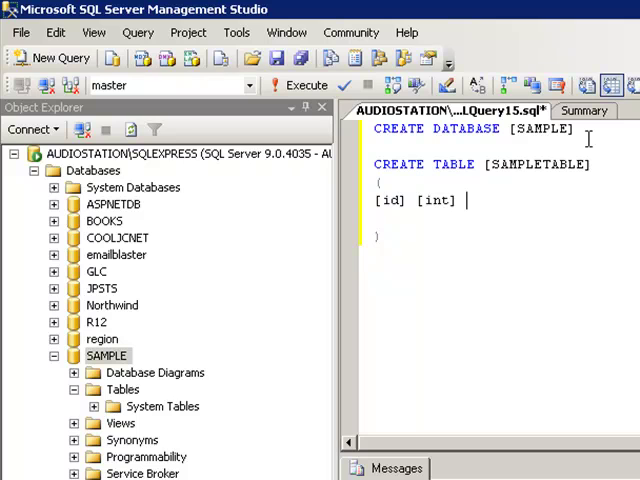
text(IDENT)
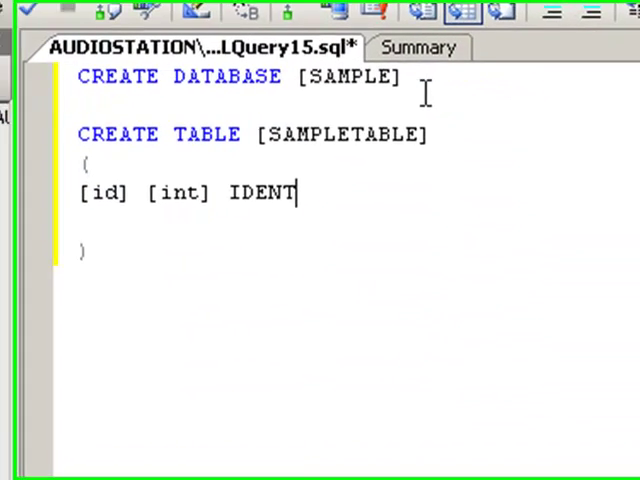
text(ITY)
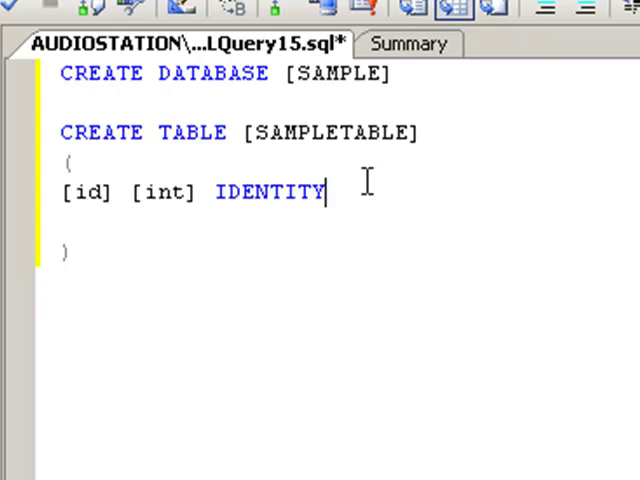
text(()
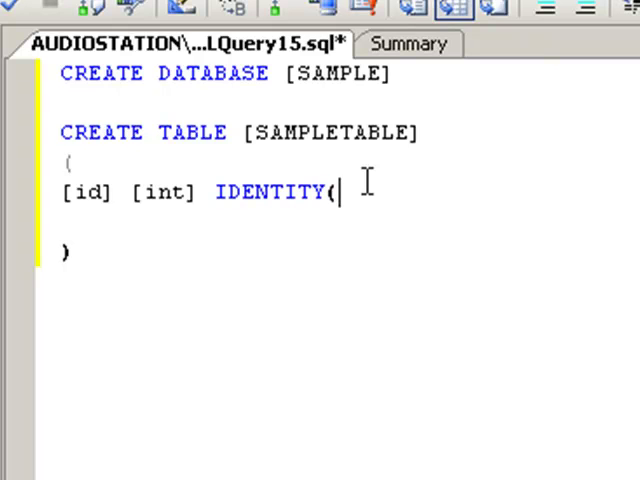
text(1,1)
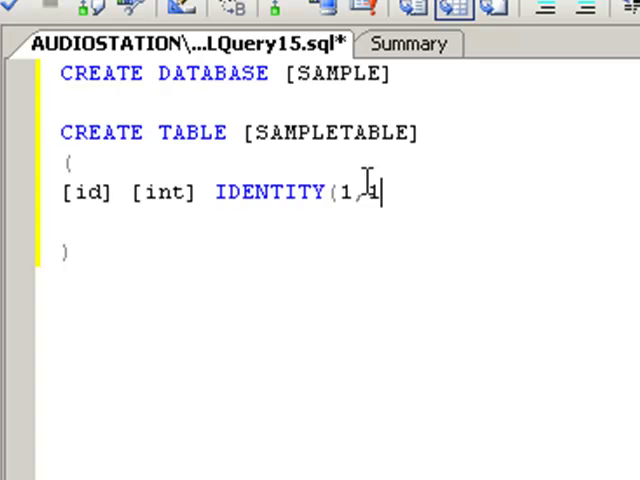
text())
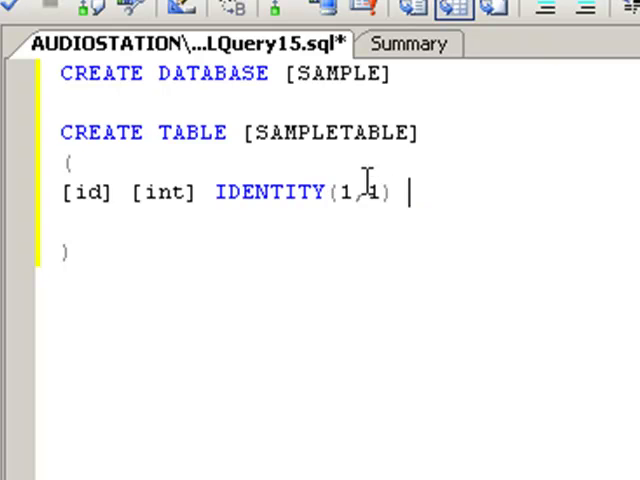
text(NOT NU)
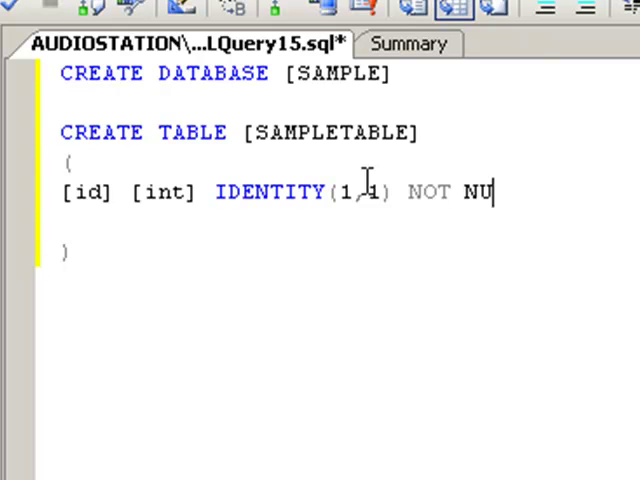
text(LL,)
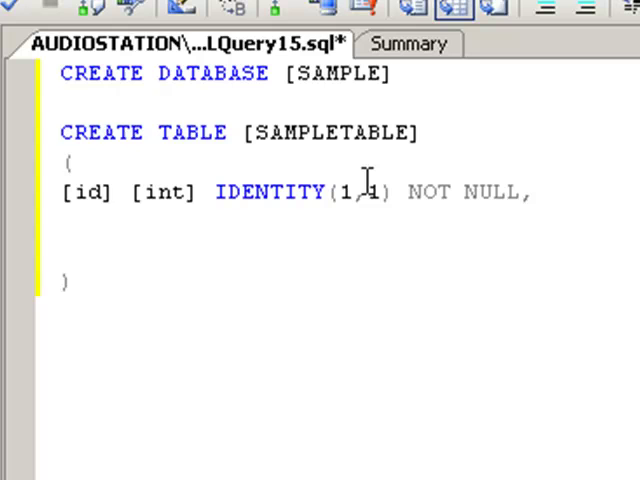
Step: Write the second column as [Name] [NVARCHAR] [75] on the next line
text([)
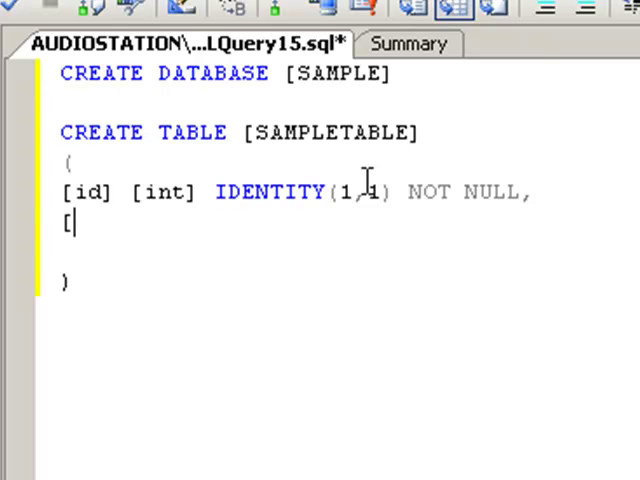
text(Name)
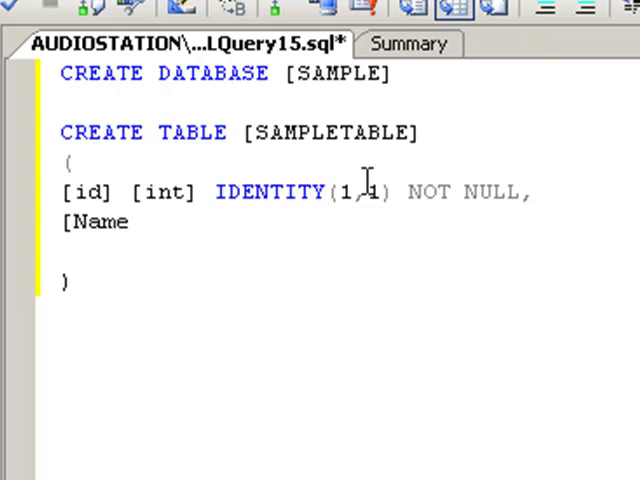
text(])
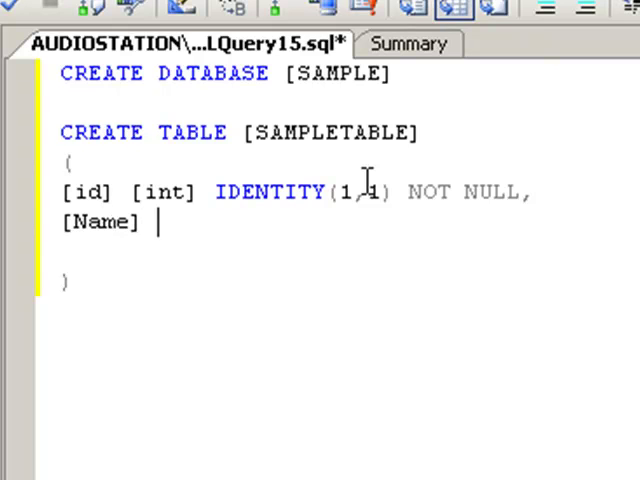
text([NV)
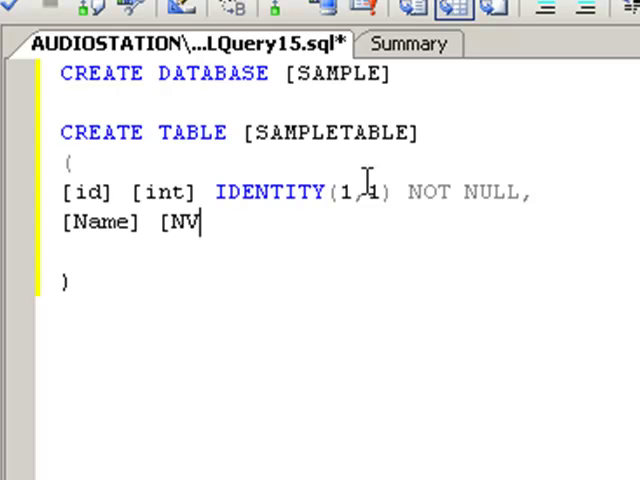
text(A)
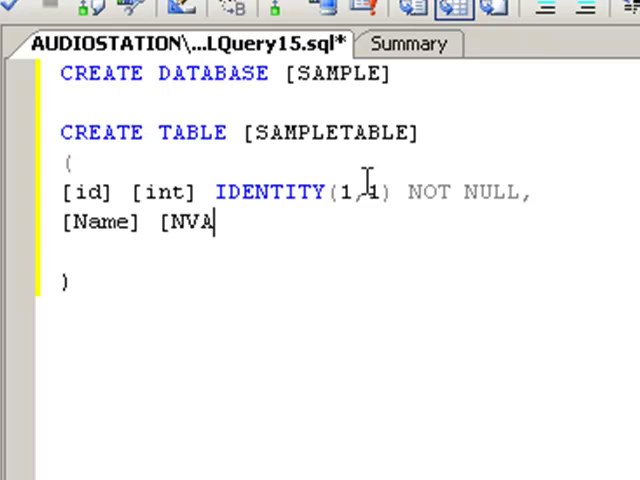
text(RCHAR)
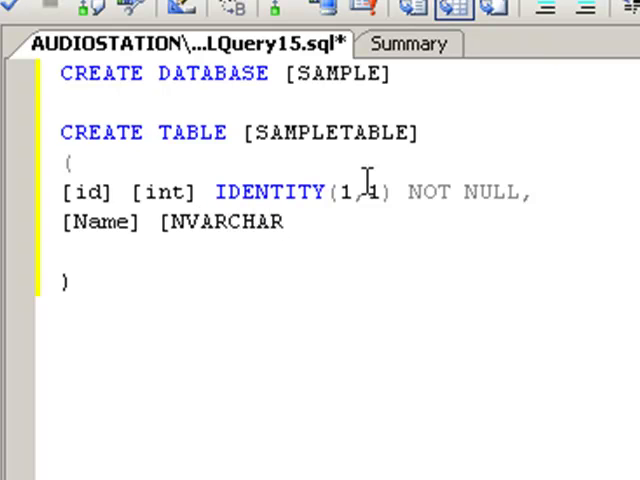
text(])
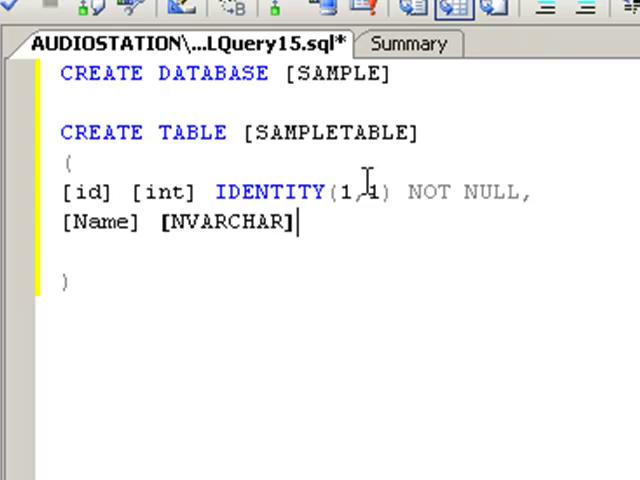
text([7)
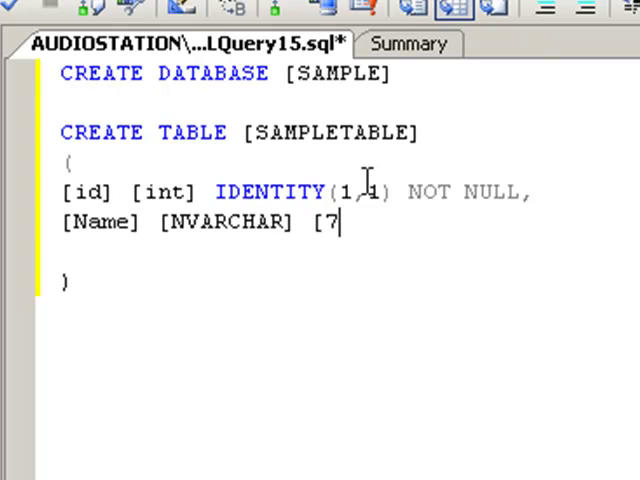
text(5])
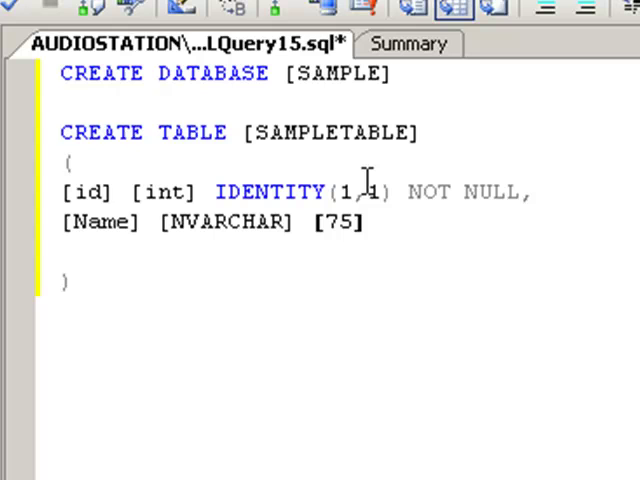
click(368, 222)
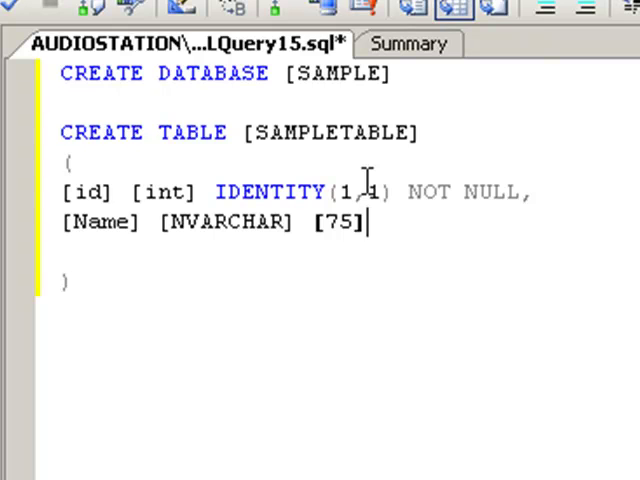
Step: Add [DATE] [datetime] as the third column and close the column list with its parenthesis
text(,)
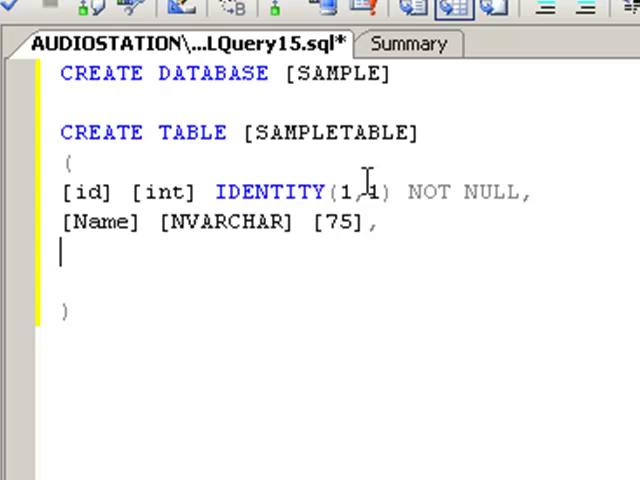
text([)
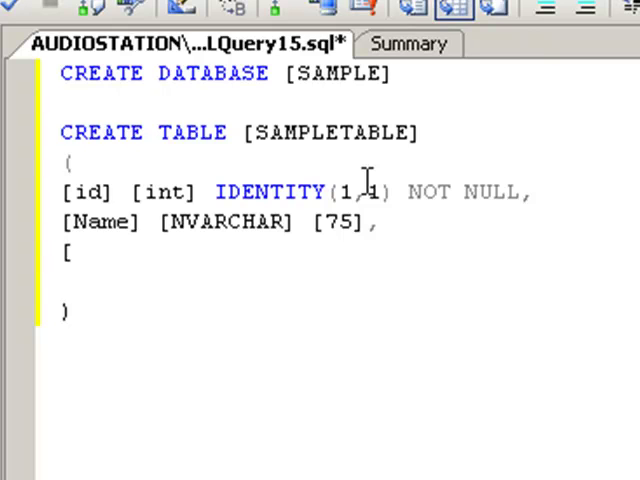
click(72, 252)
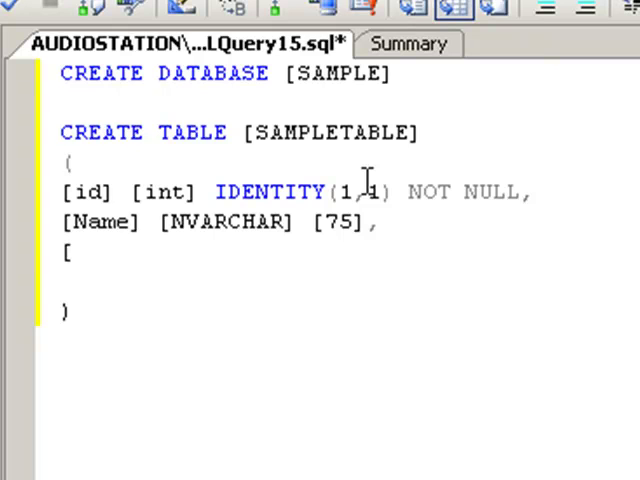
text(DATE)
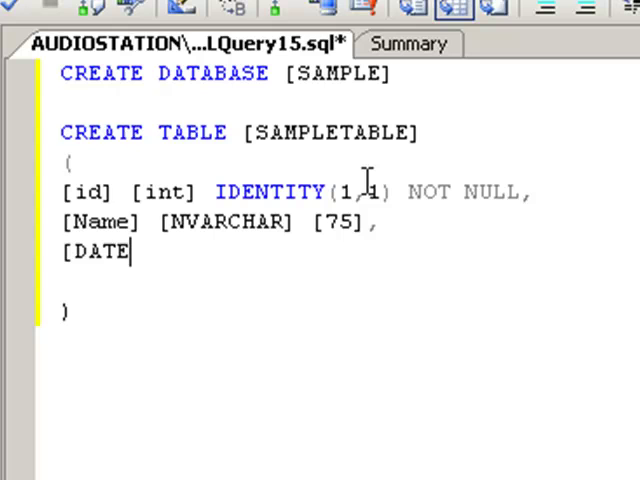
text(])
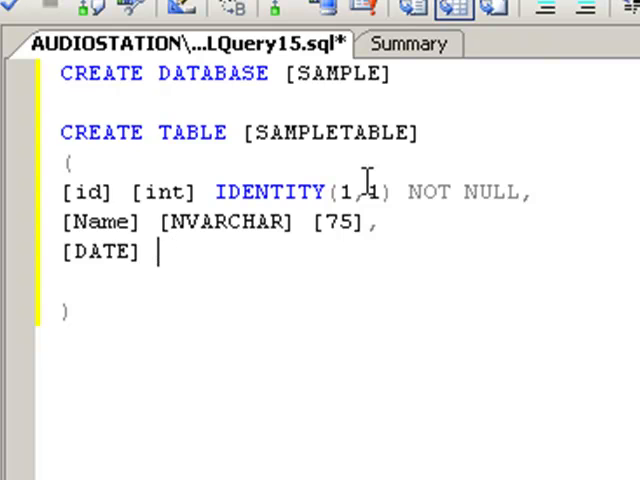
text([dat)
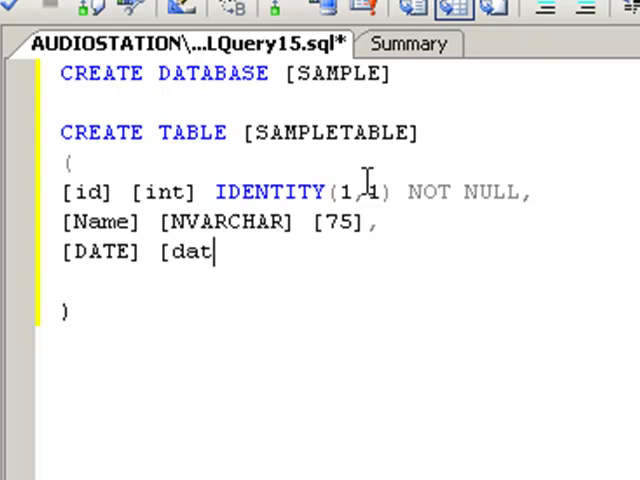
text(etime)
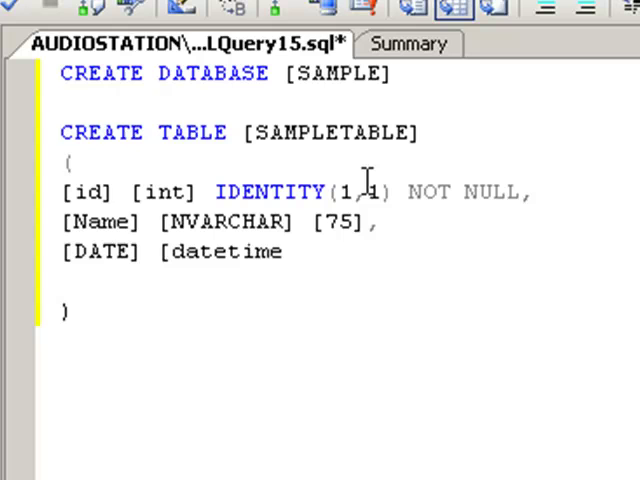
text(])
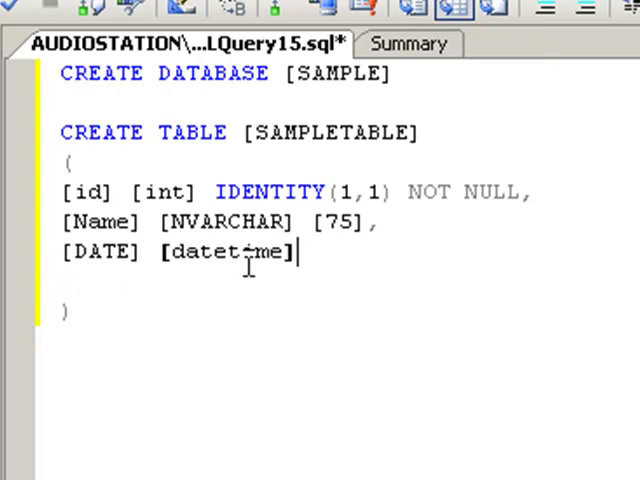
key(Return)
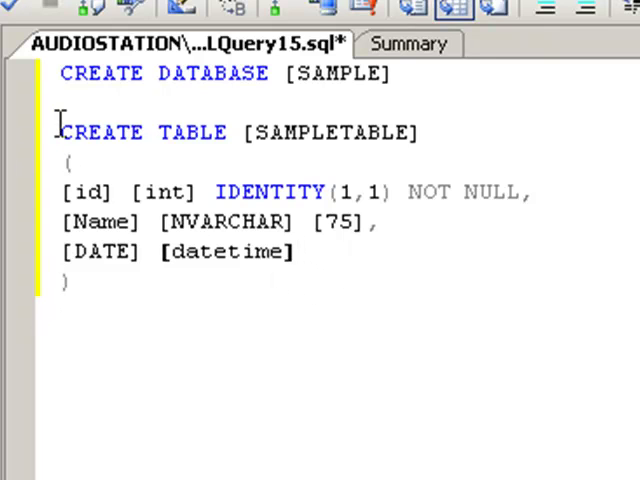
Step: Run CREATE DATABASE, target SAMPLE, correct the Name length to (75) and select CREATE TABLE to rerun
click(56, 16)
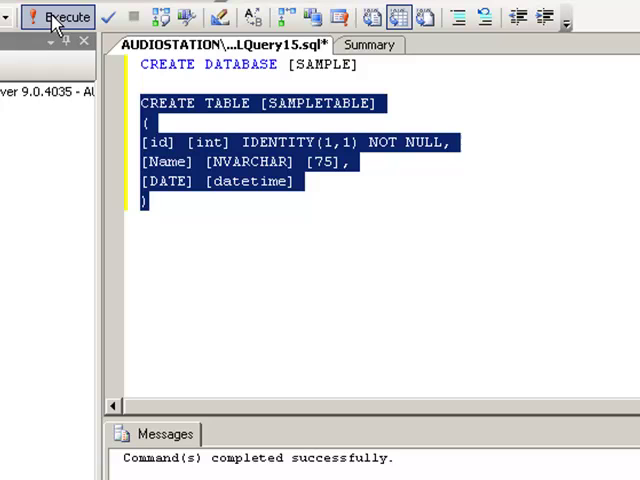
mouse_move(56, 16)
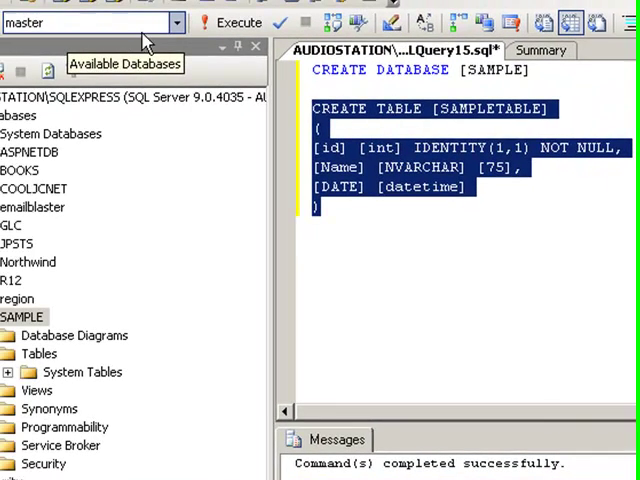
click(178, 22)
text())
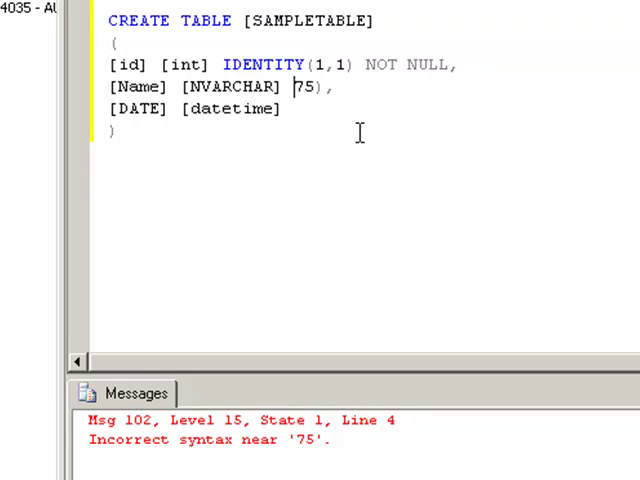
text(()
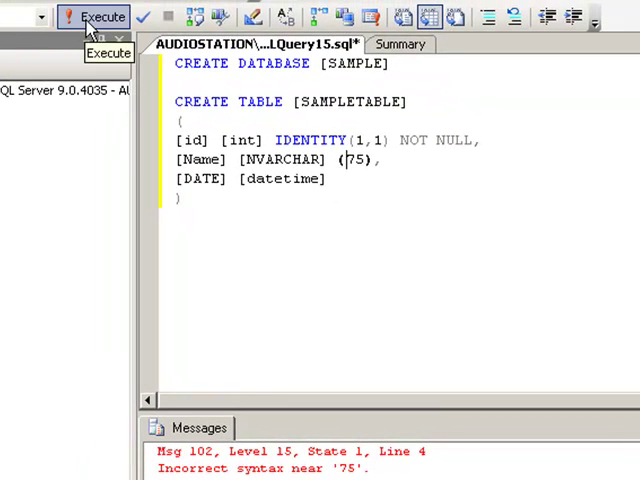
drag(174, 100, 184, 200)
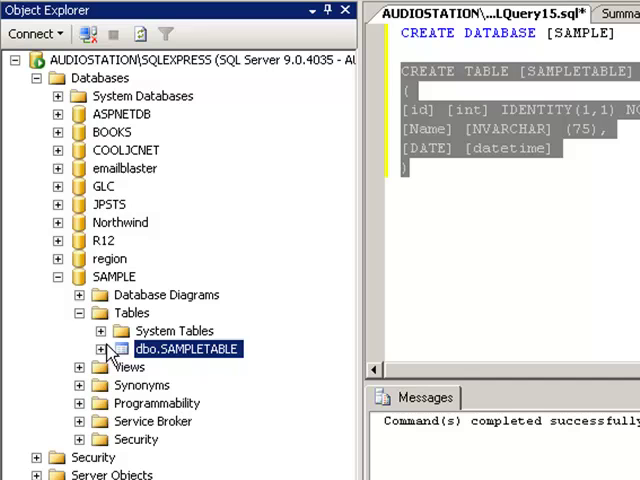
Step: Expand dbo.SAMPLETABLE and its Columns to show id int, Name nvarchar(75) and DATE datetime
click(100, 348)
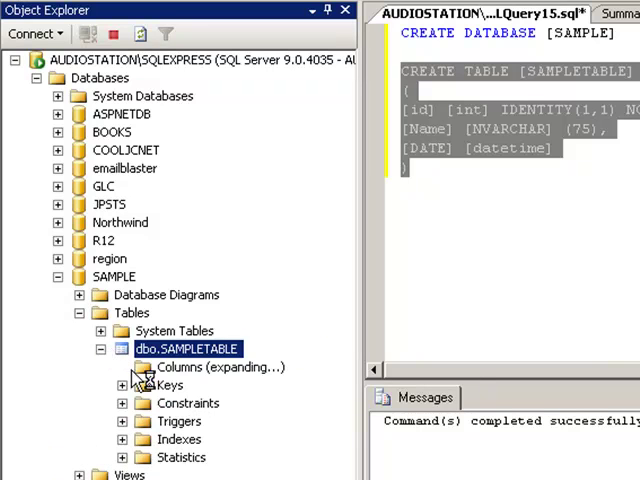
click(120, 368)
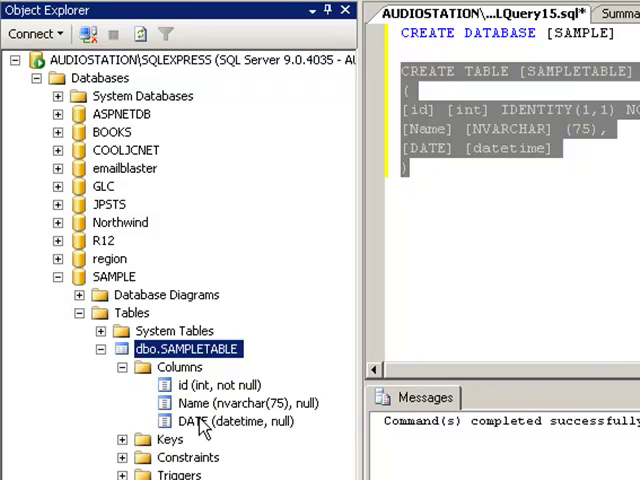
click(240, 404)
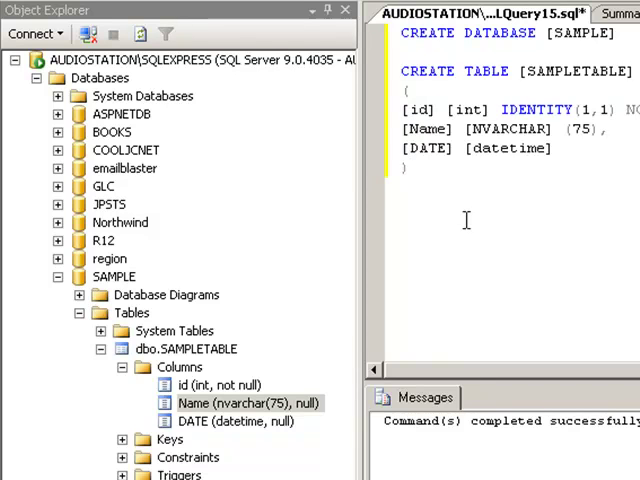
click(402, 204)
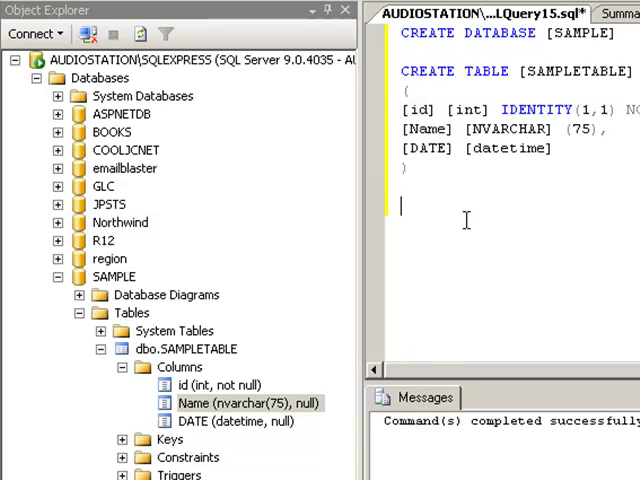
Step: Write the skeleton INSERT INTO [sampletable](Name, Date) VALUE('','') below the CREATE statements
text(INS)
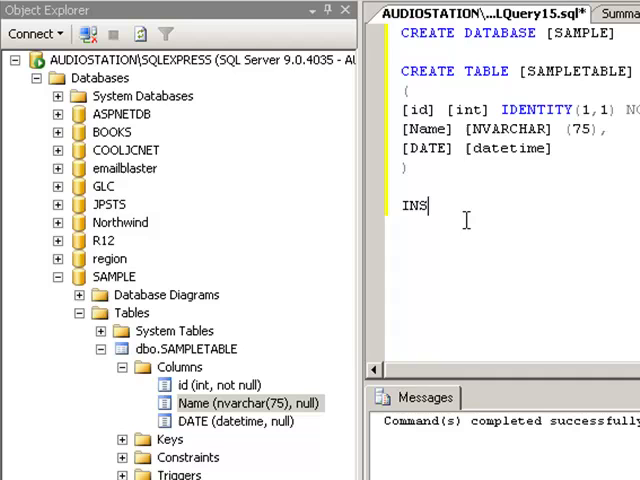
text(ER)
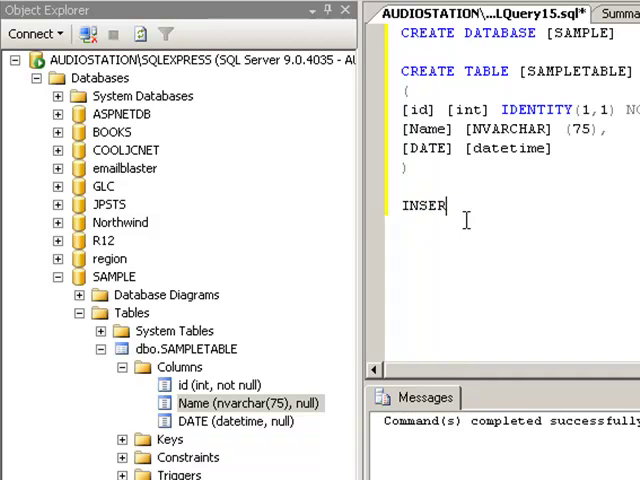
text(T)
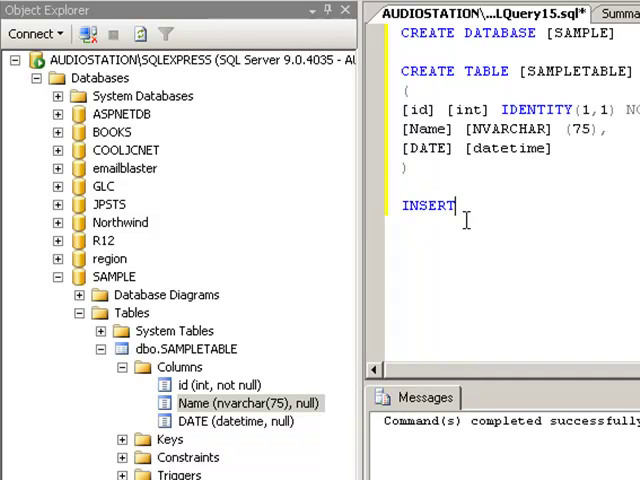
text(INTO [)
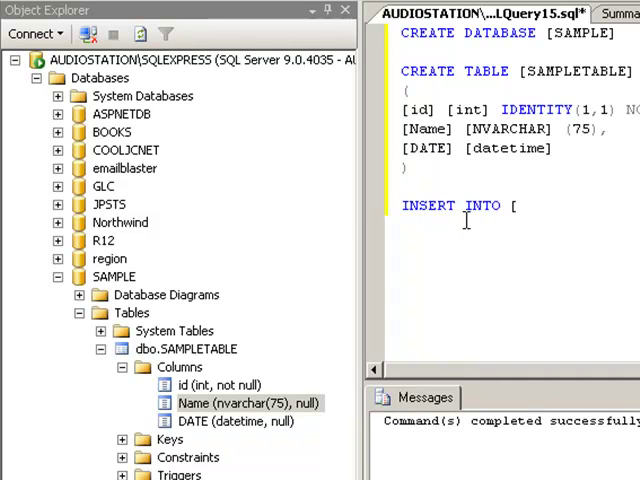
text(sampletable])
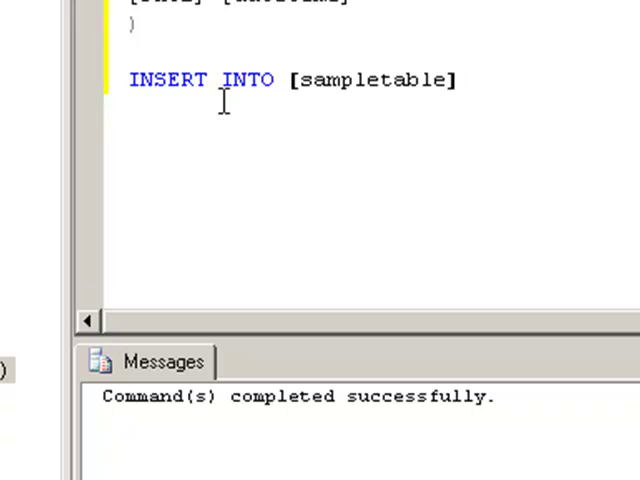
text(()
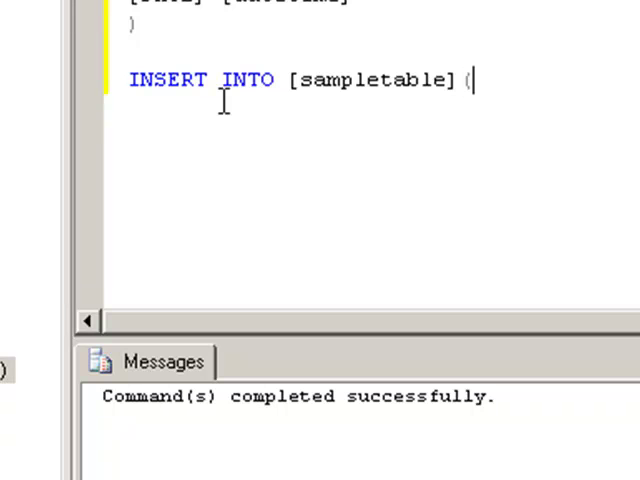
text(Name,)
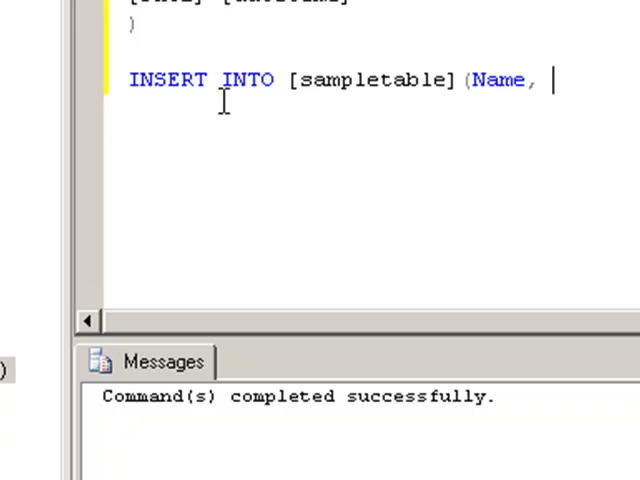
text(Date)
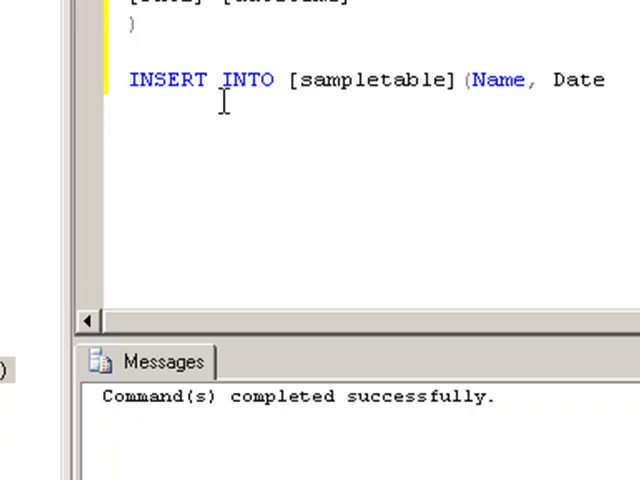
text())
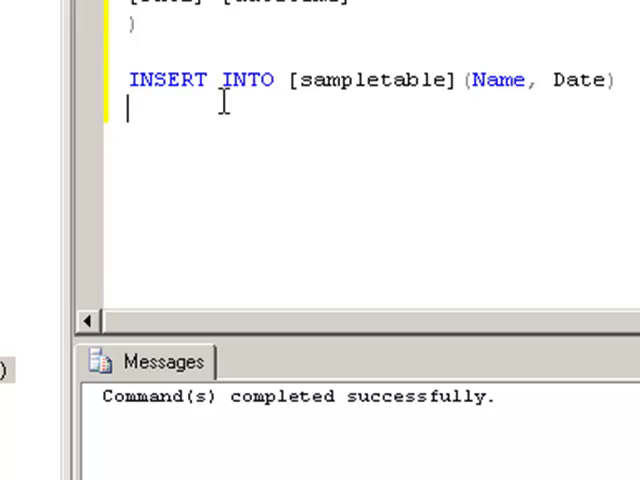
text(v)
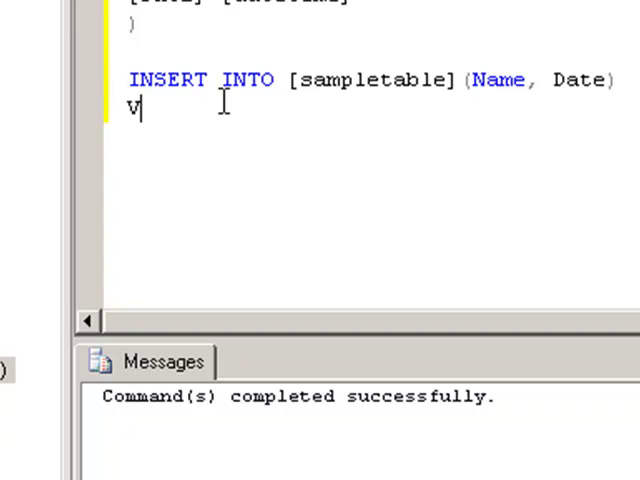
text(ALUE)
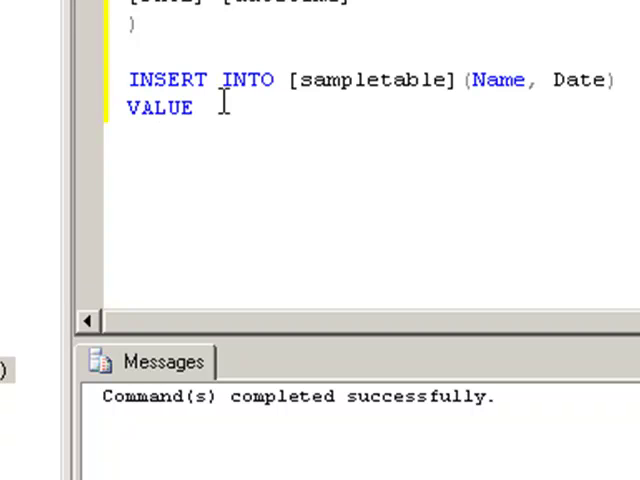
text((')
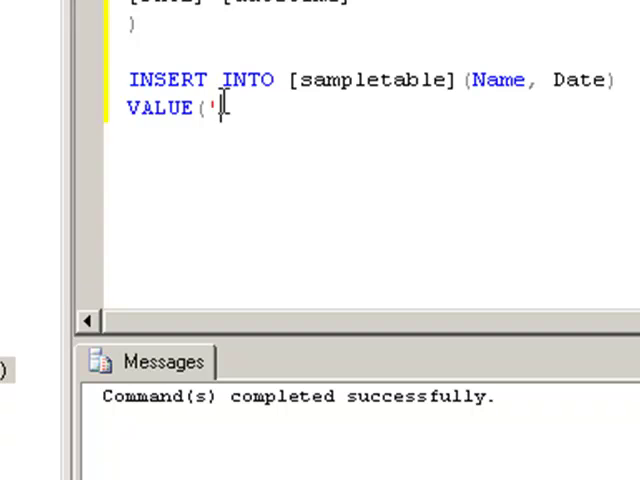
text(',')
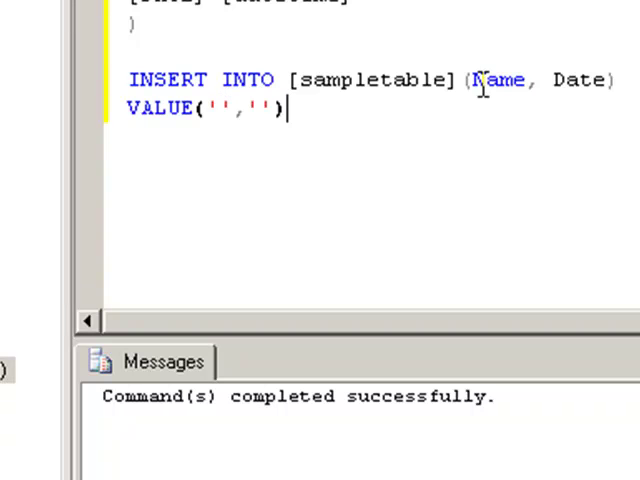
mouse_move(578, 80)
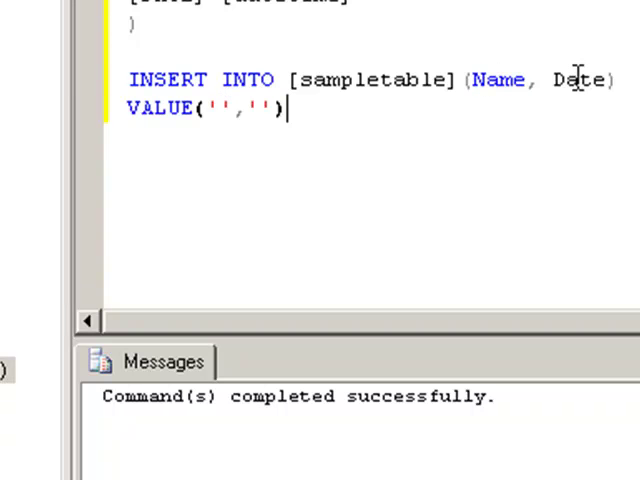
Step: Fill in the values 'JOHN DOE' and '3/16/2009' and select the whole insert statement to run it
click(210, 108)
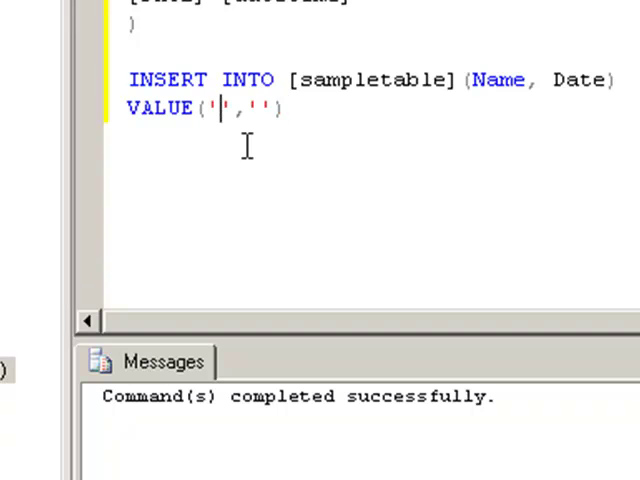
text(w)
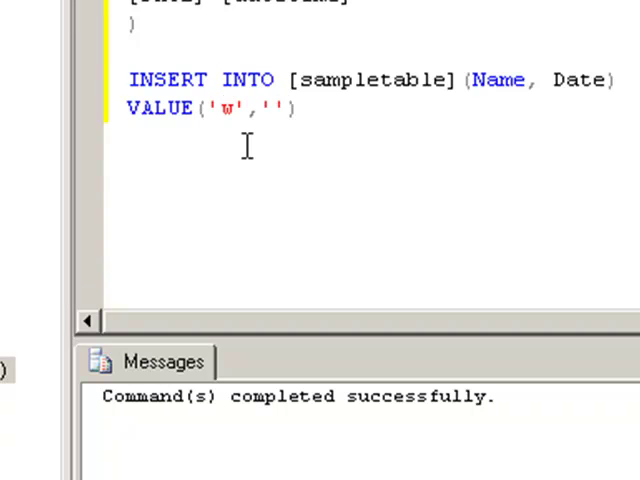
text(jo)
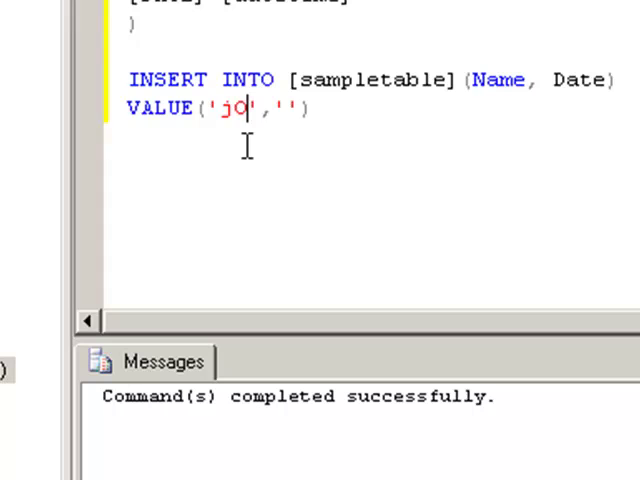
text(JOHN DO)
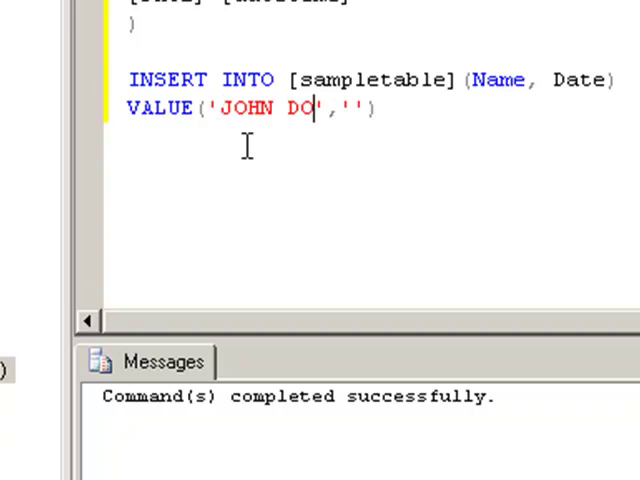
text(E)
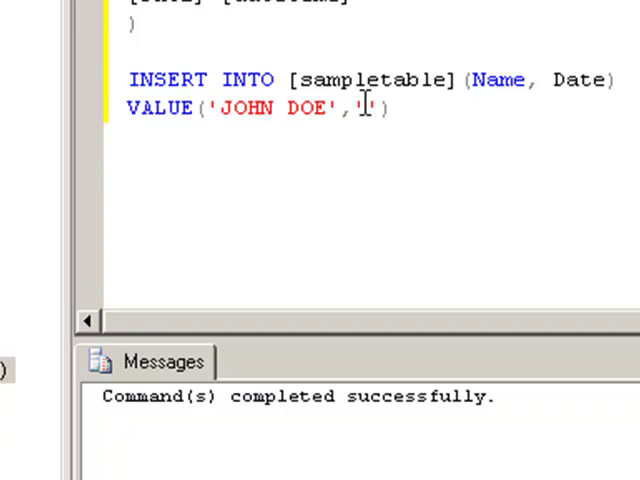
text(3/)
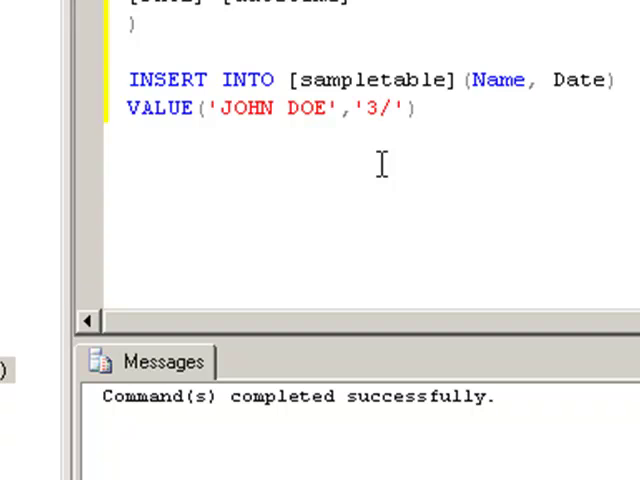
text(16/2009)
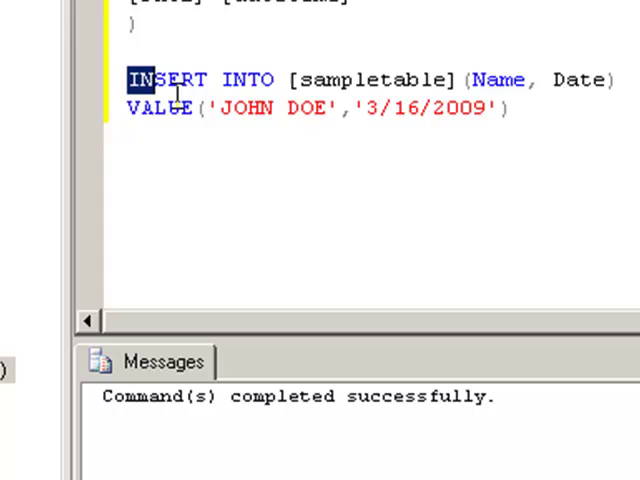
drag(128, 80, 508, 108)
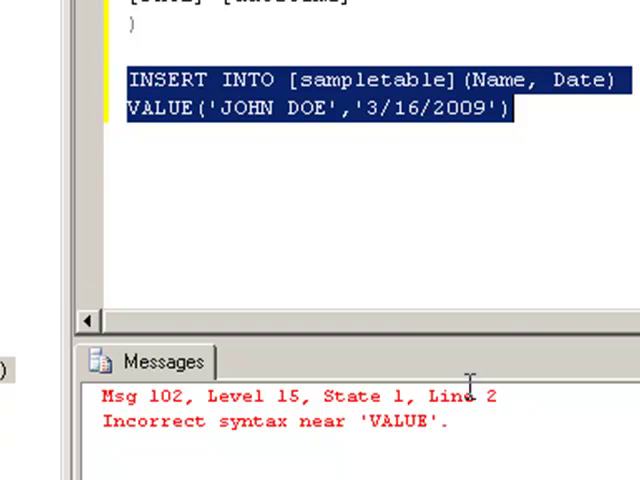
mouse_move(250, 84)
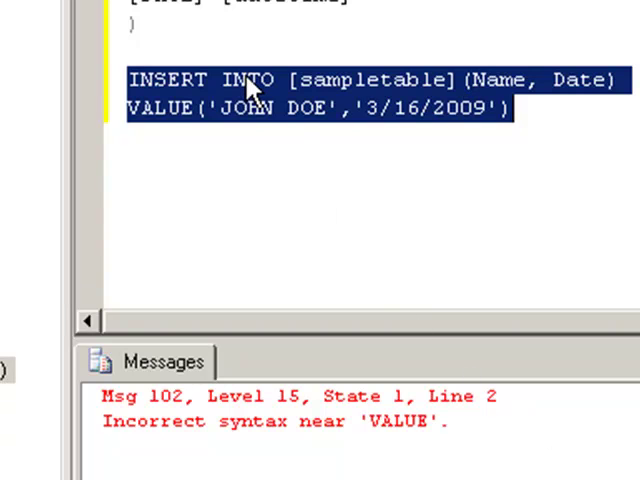
Step: Select the INSERT statement, execute it, and correct VALUE to VALUES after the Msg 102 error
click(228, 80)
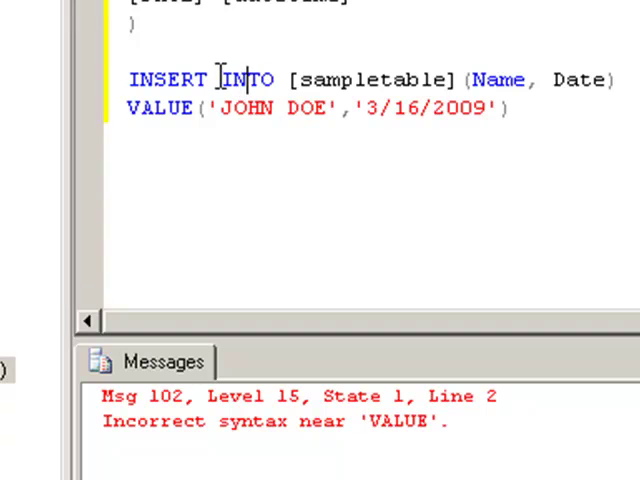
double_click(246, 80)
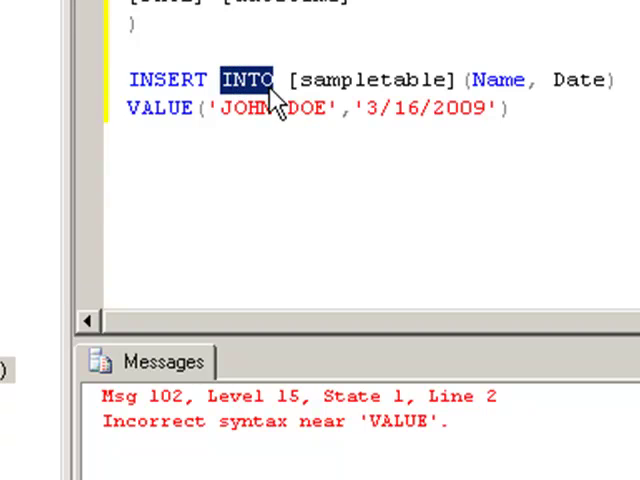
mouse_move(276, 126)
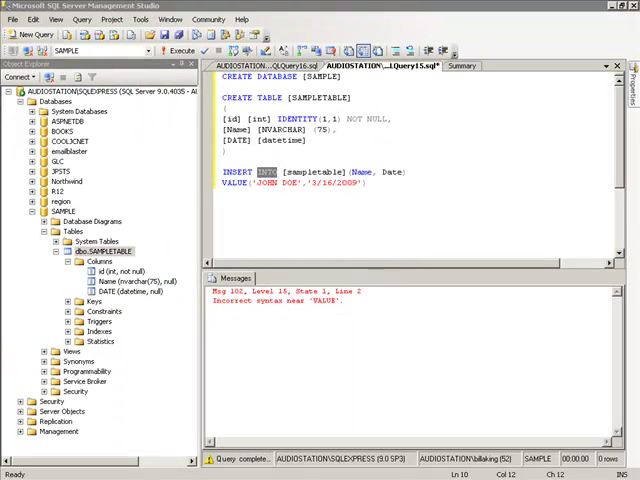
mouse_move(458, 288)
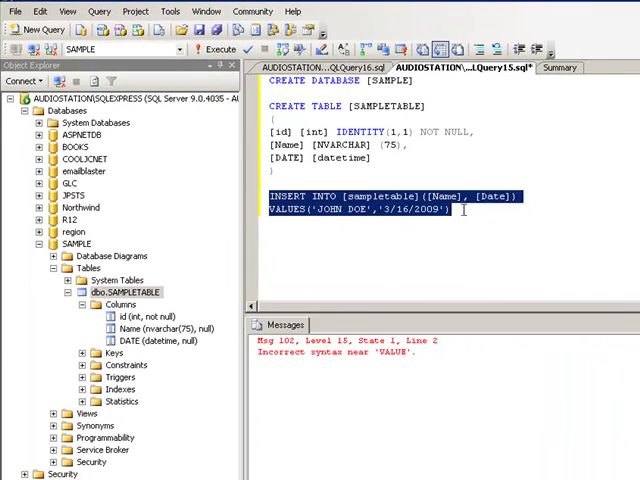
click(218, 48)
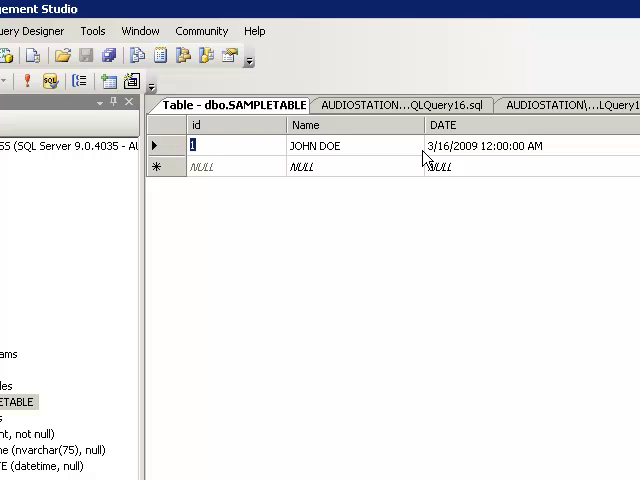
mouse_move(440, 272)
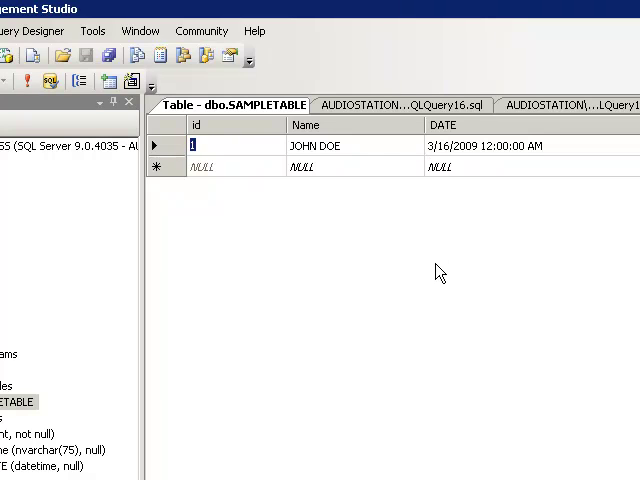